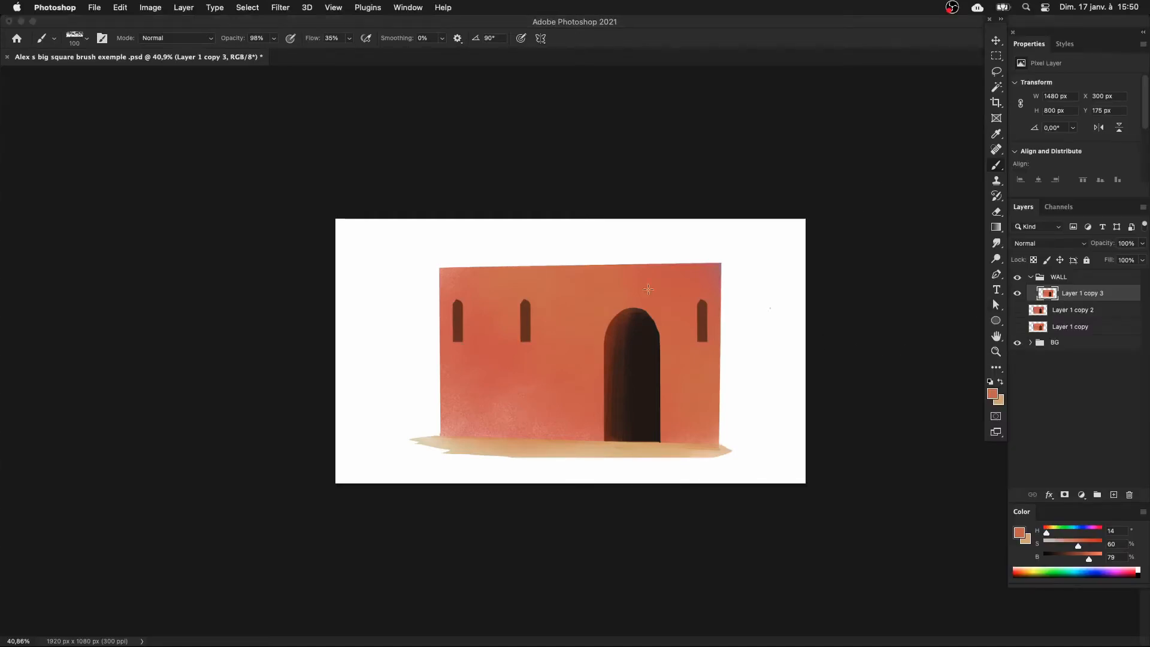
# Step: Select the large square brush from the MAIN folder of the Alexandre Blain pack
pyautogui.click(86, 38)
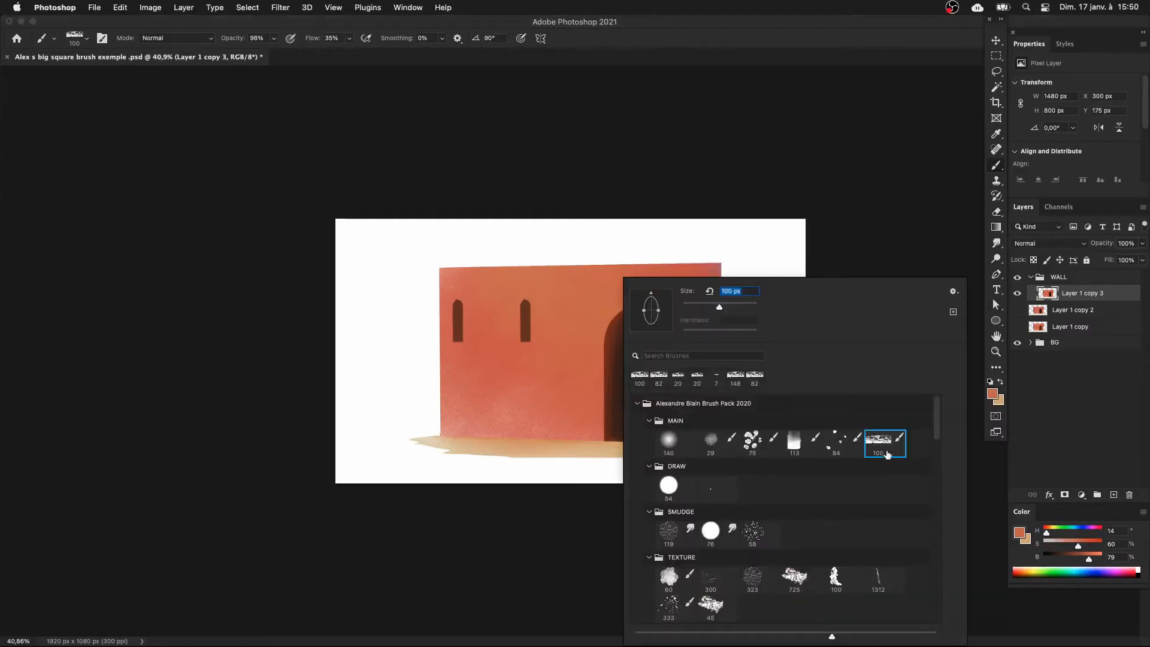
pyautogui.moveTo(886, 449)
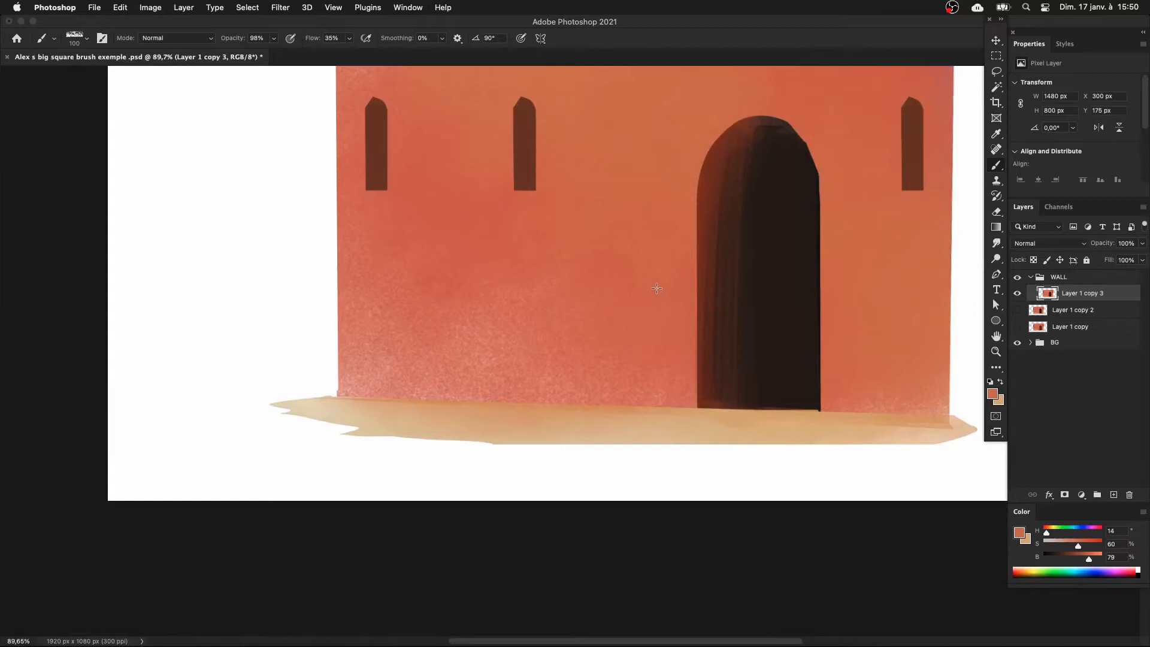
pyautogui.moveTo(647, 340)
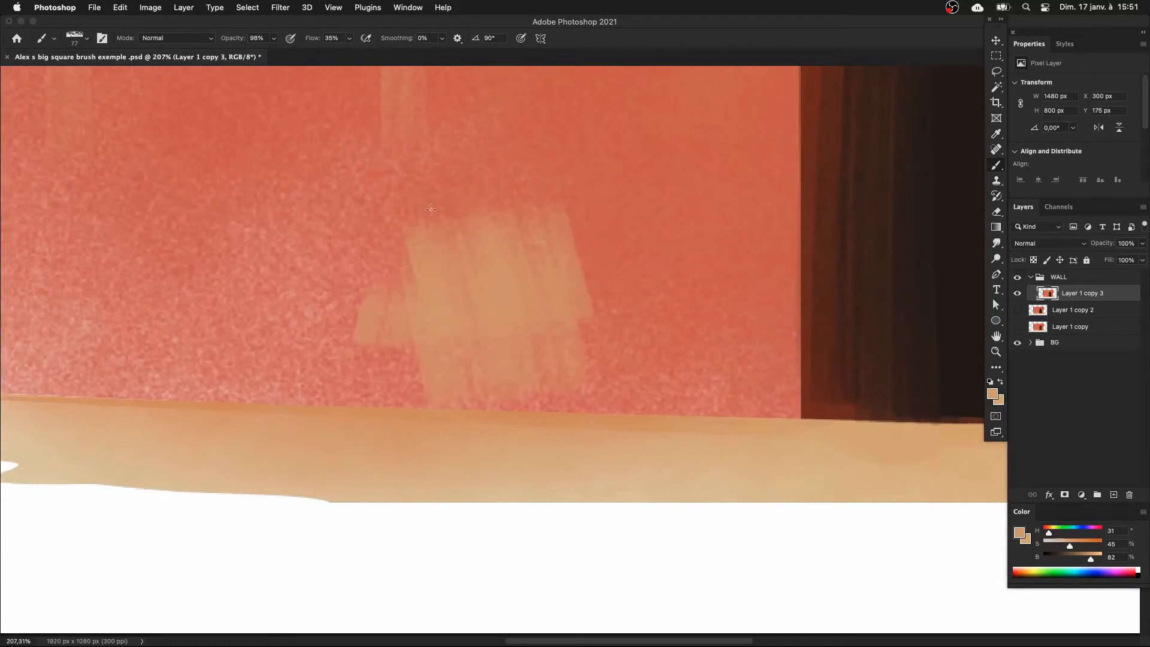
# Step: Brush vertical pale beige streaks onto the lower wall left of the doorway
pyautogui.moveTo(430, 208); pyautogui.dragTo(663, 380)
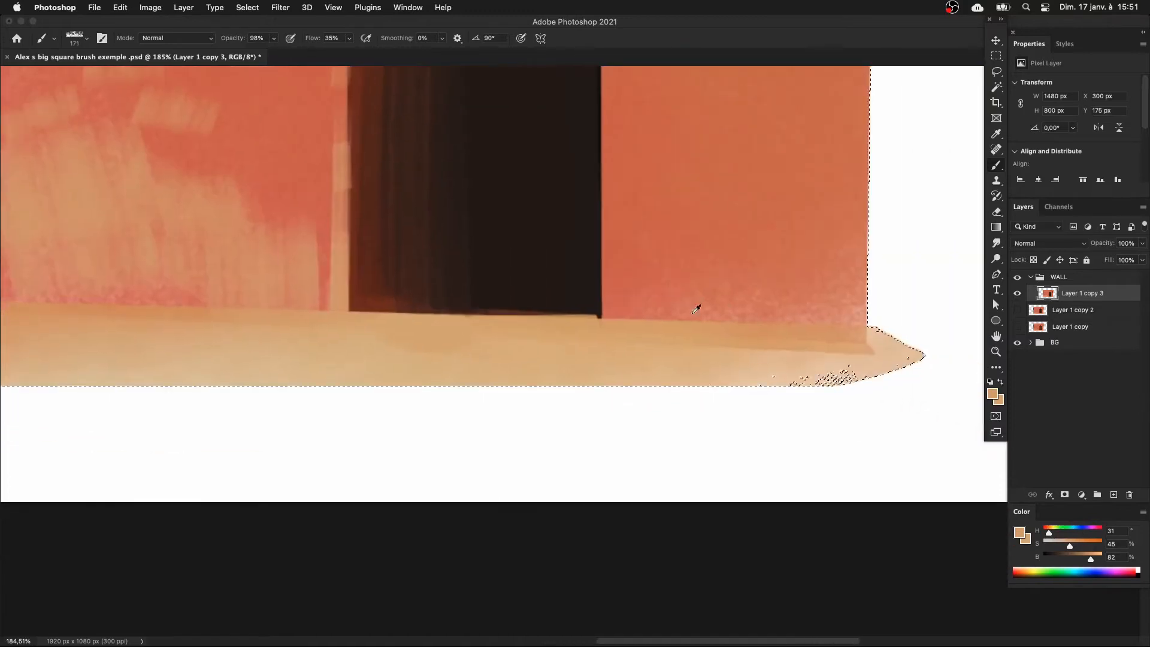
# Step: Streak dusty beige at the wall base right of the door and across the upper wall
pyautogui.moveTo(697, 308); pyautogui.dragTo(765, 130)
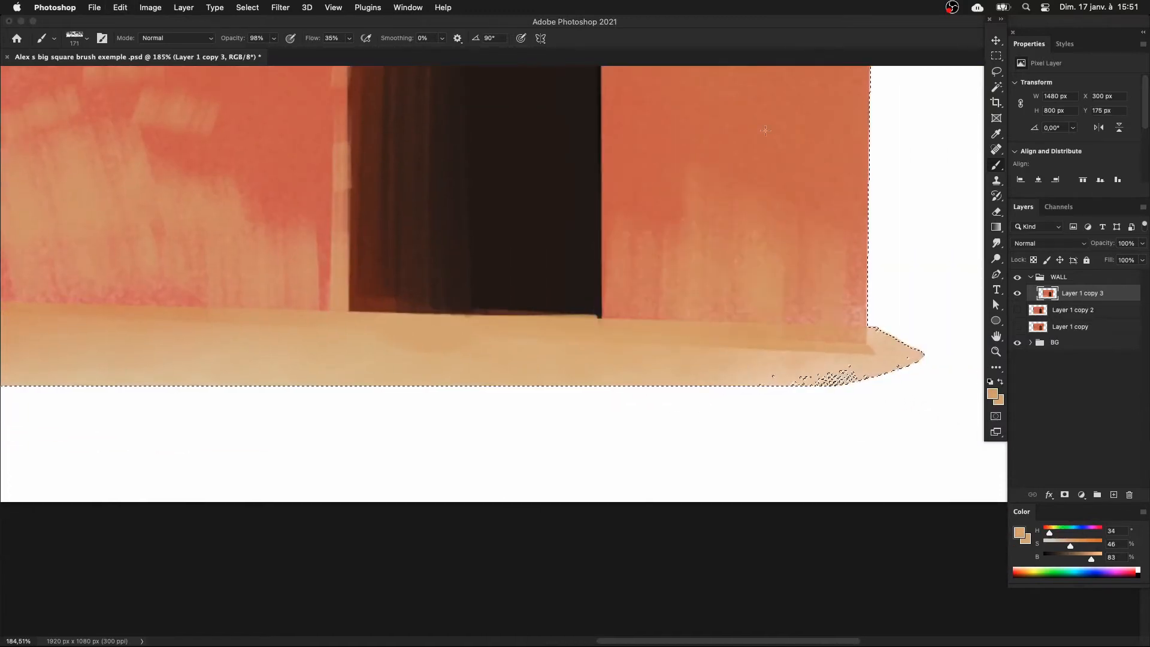
pyautogui.moveTo(765, 131); pyautogui.dragTo(787, 180)
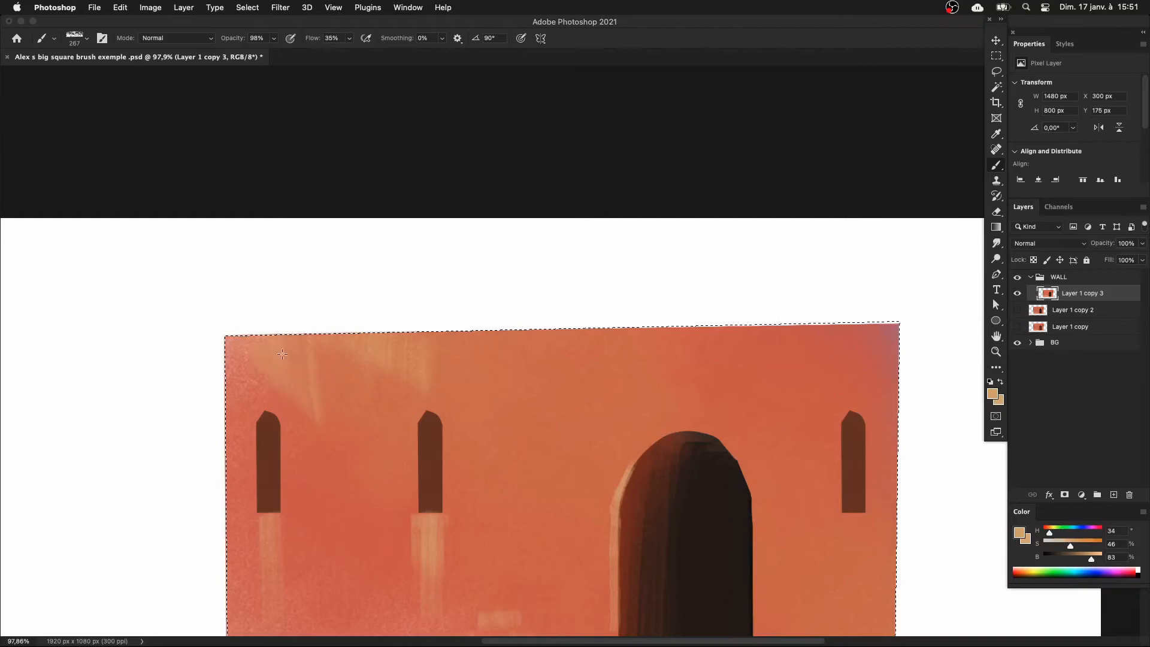
pyautogui.moveTo(281, 354); pyautogui.dragTo(610, 364)
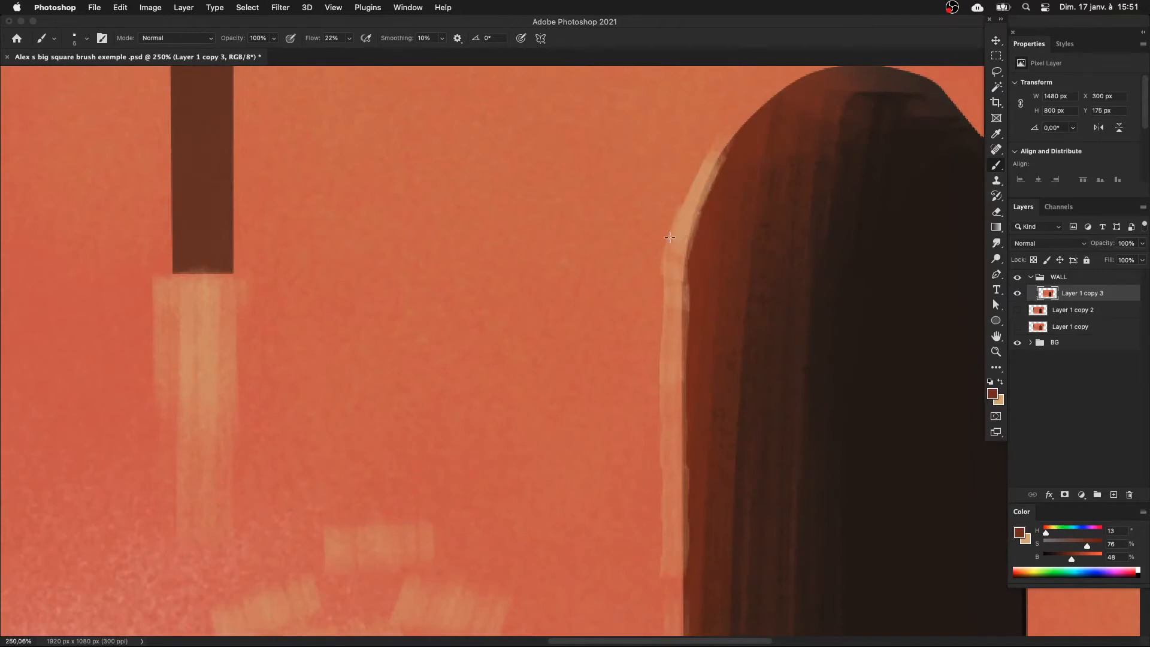
# Step: Paint thin dark red-brown cracks along the door arch and beside the window streak
pyautogui.moveTo(667, 237); pyautogui.dragTo(704, 165)
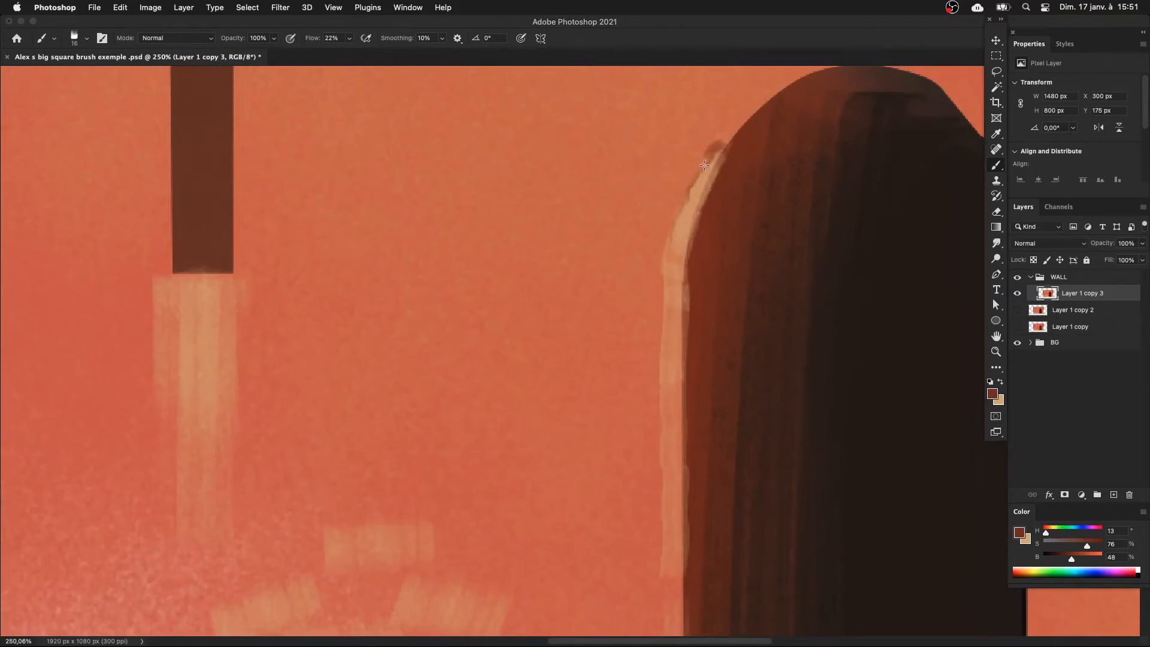
pyautogui.moveTo(704, 165); pyautogui.dragTo(694, 377)
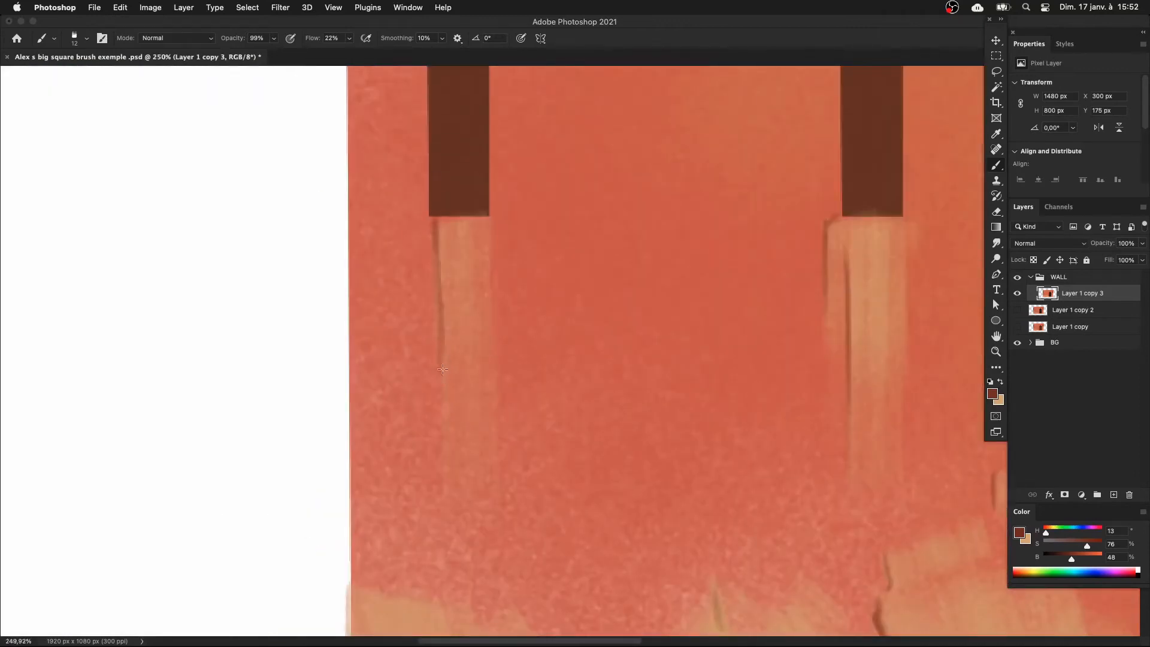
pyautogui.moveTo(442, 369); pyautogui.dragTo(469, 316)
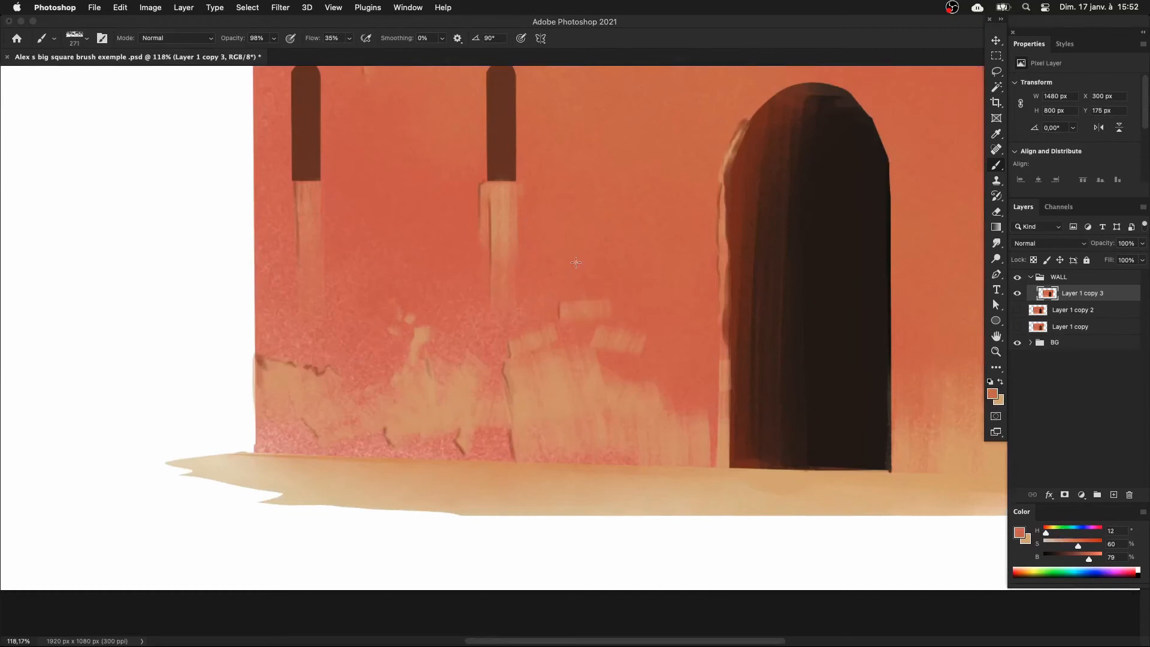
# Step: Paint sampled orange-red over the lower-left beige streaks so they blend into the wall
pyautogui.moveTo(575, 262); pyautogui.dragTo(585, 317)
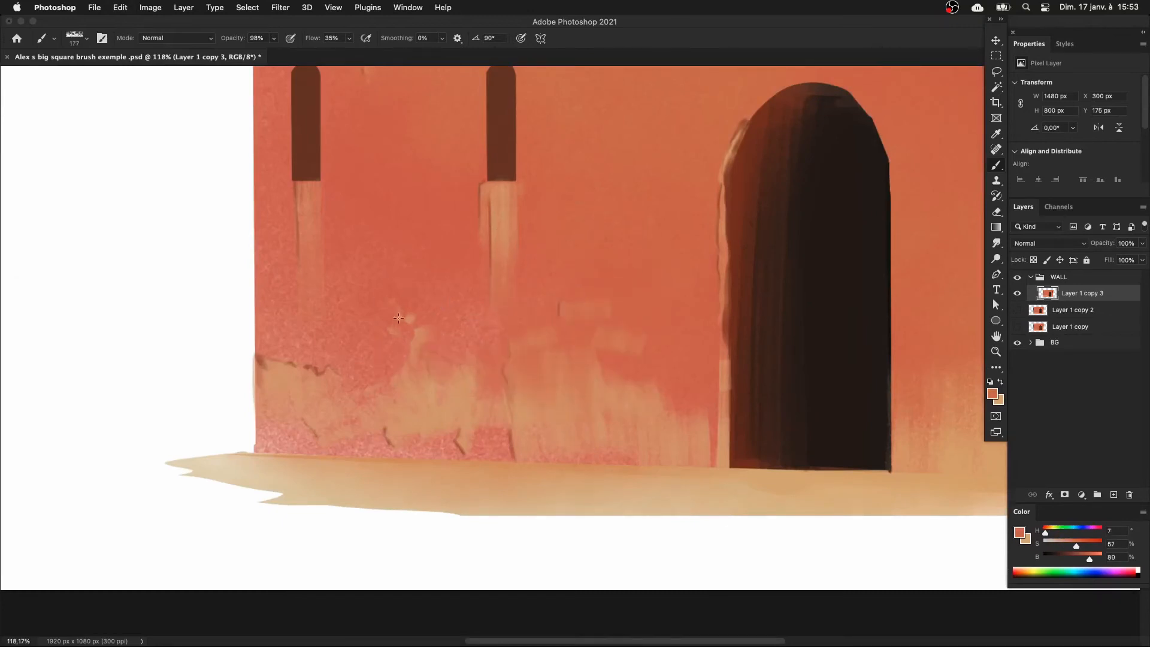
pyautogui.moveTo(398, 318); pyautogui.dragTo(474, 437)
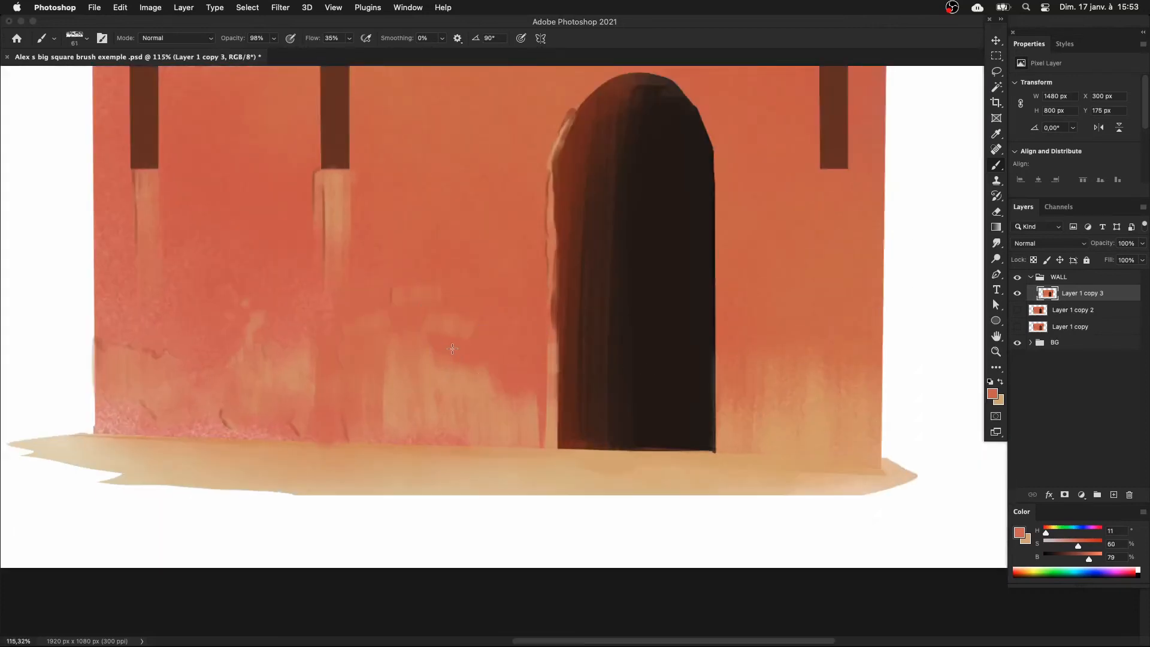
pyautogui.moveTo(451, 349); pyautogui.dragTo(482, 360)
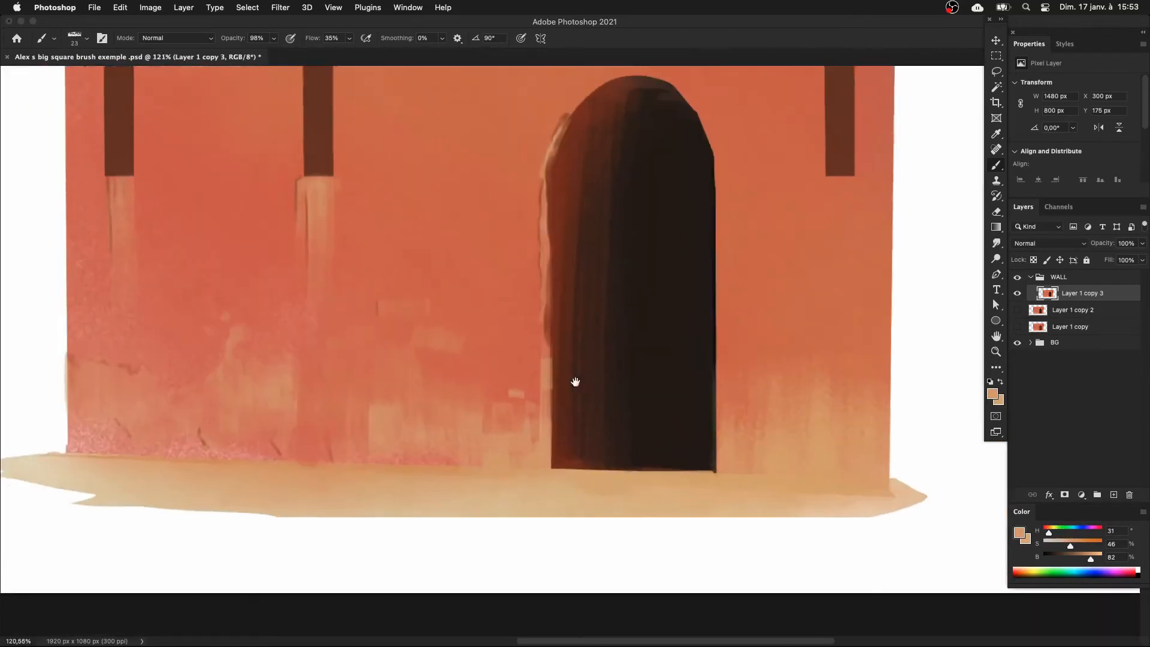
pyautogui.moveTo(574, 380); pyautogui.dragTo(527, 252)
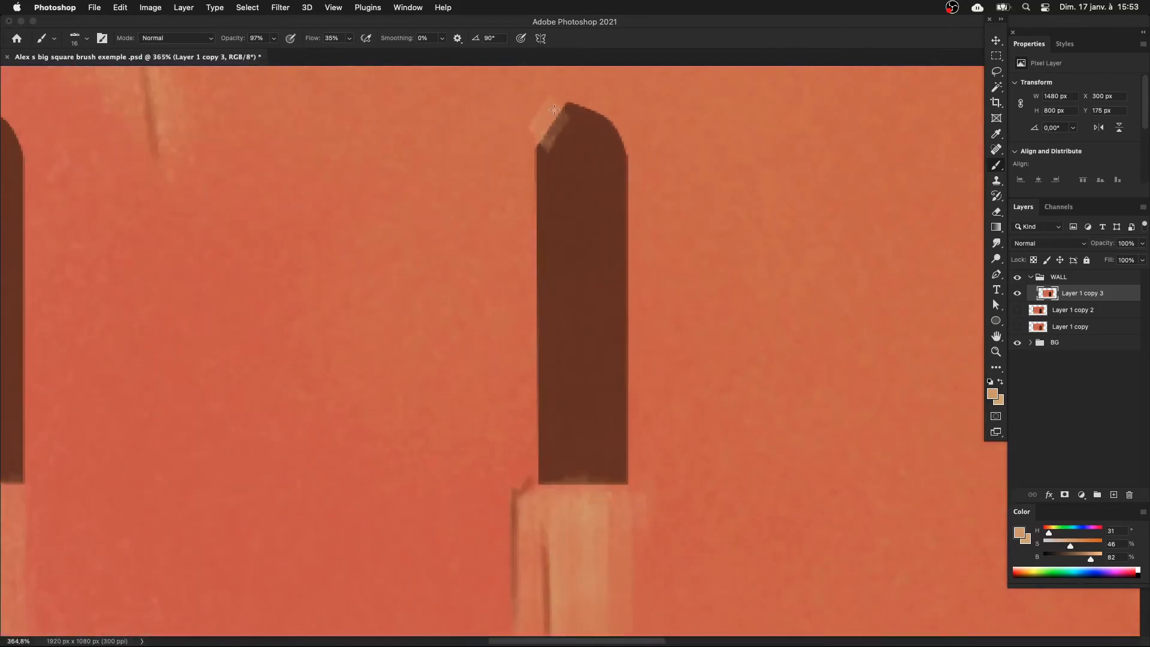
# Step: Dab a small pale beige chip onto the top corner of a narrow window
pyautogui.moveTo(546, 117); pyautogui.dragTo(524, 201)
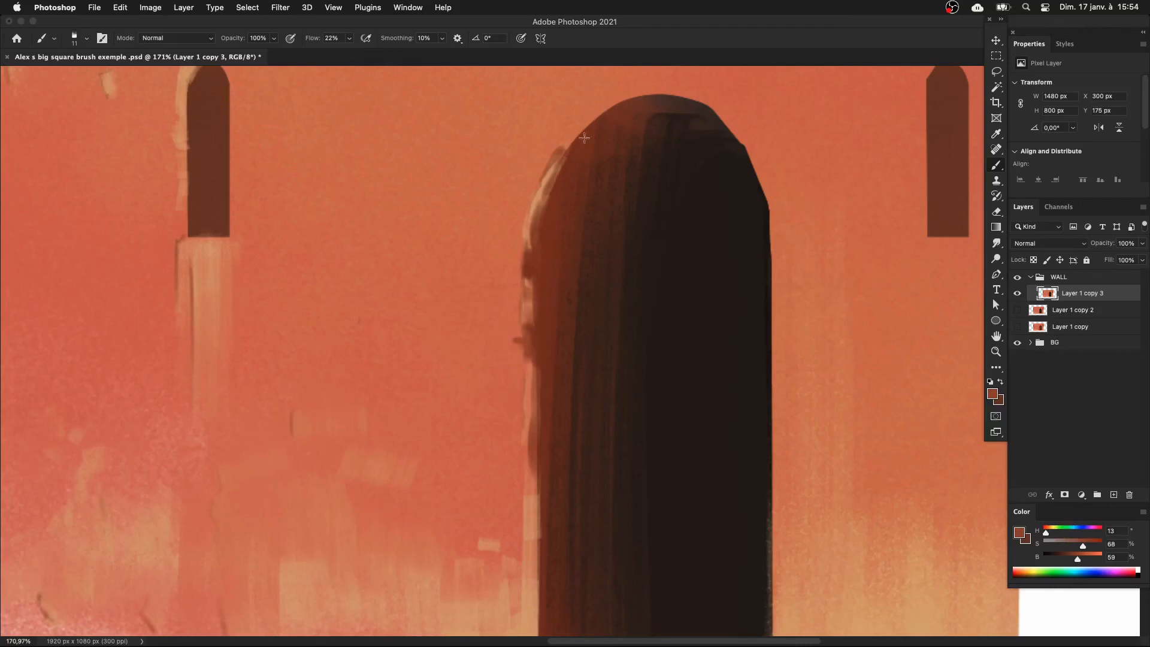
# Step: Brush a low-flow dark brown shadow along the crown of the doorway arch
pyautogui.moveTo(584, 138); pyautogui.dragTo(638, 101)
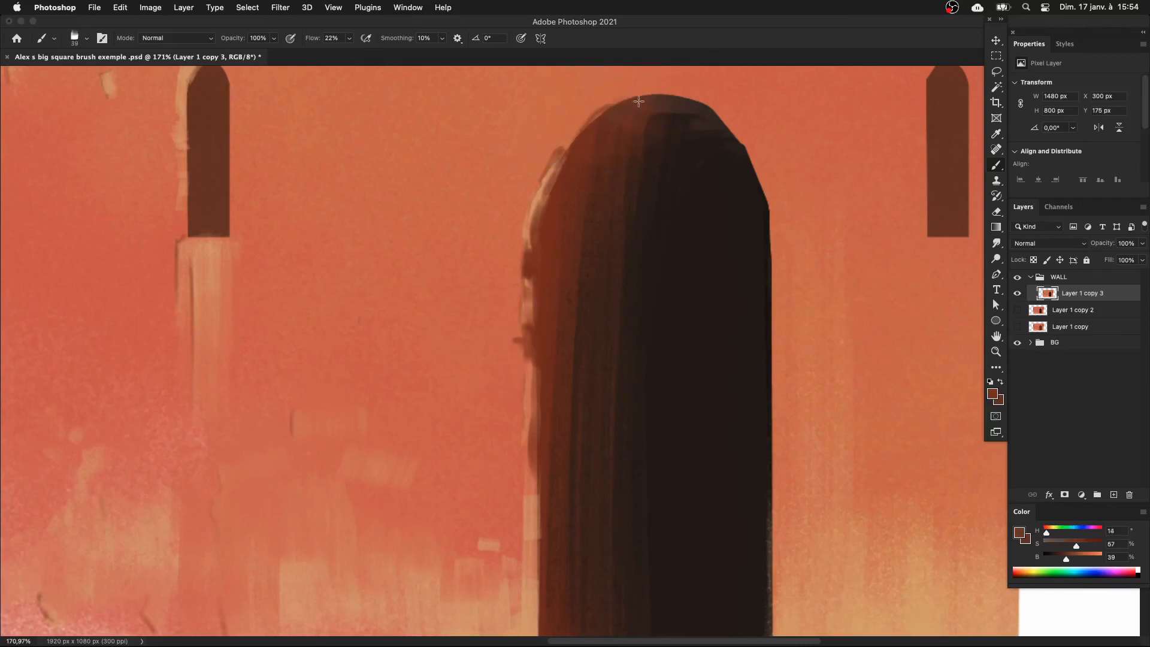